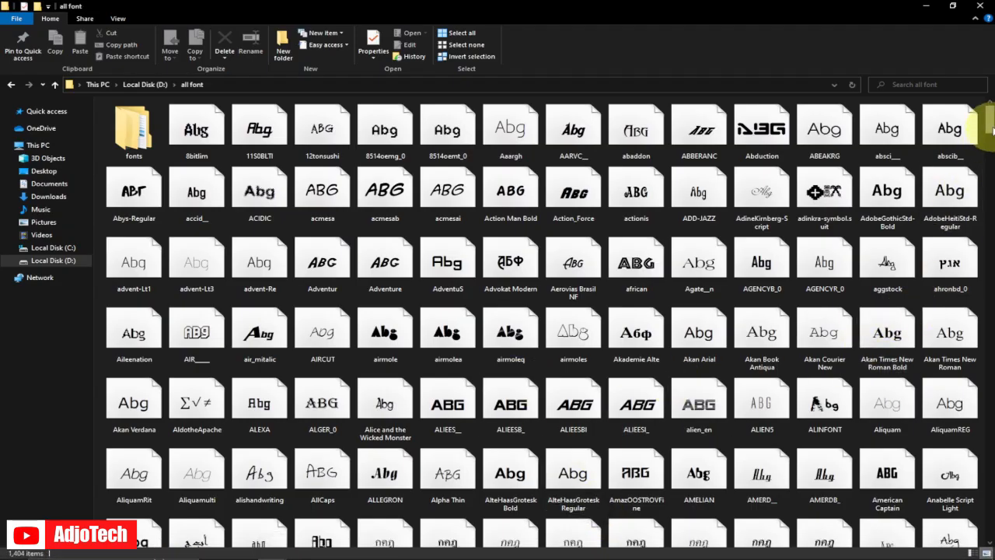
# Step: Scroll the font previews, then select and right-click the ANTQUAI_0 font file
pyautogui.scroll(-3)
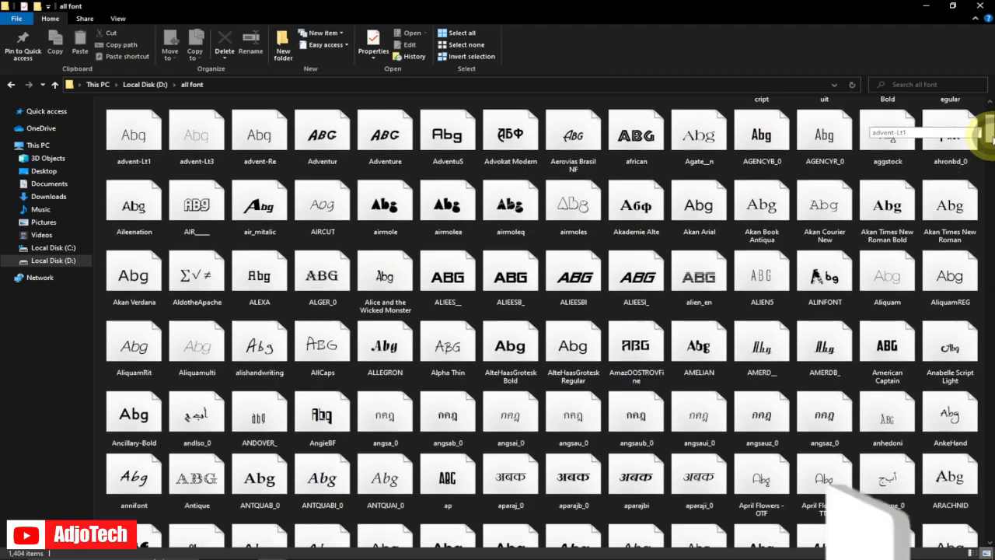
pyautogui.scroll(-3)
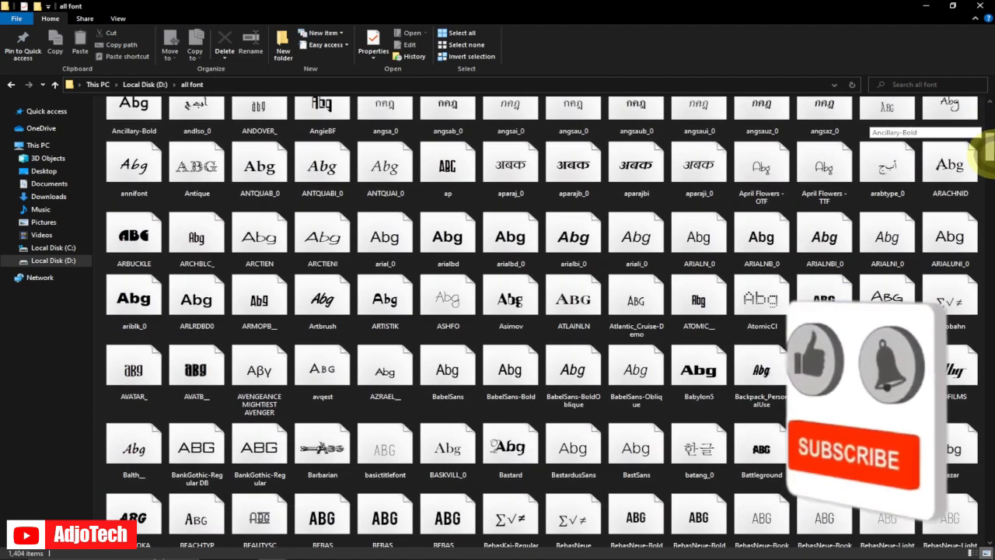
pyautogui.scroll(-3)
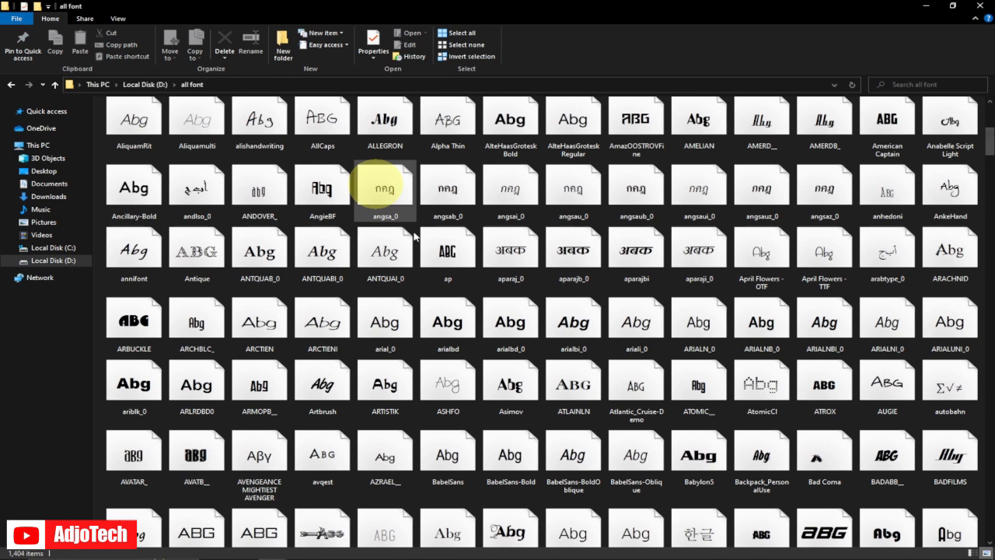
pyautogui.click(385, 257)
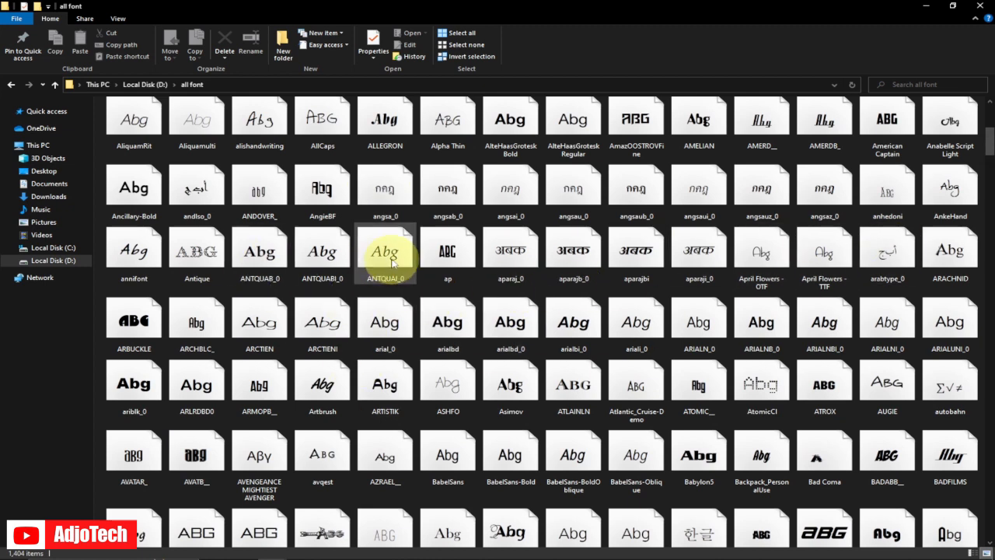
pyautogui.click(384, 250)
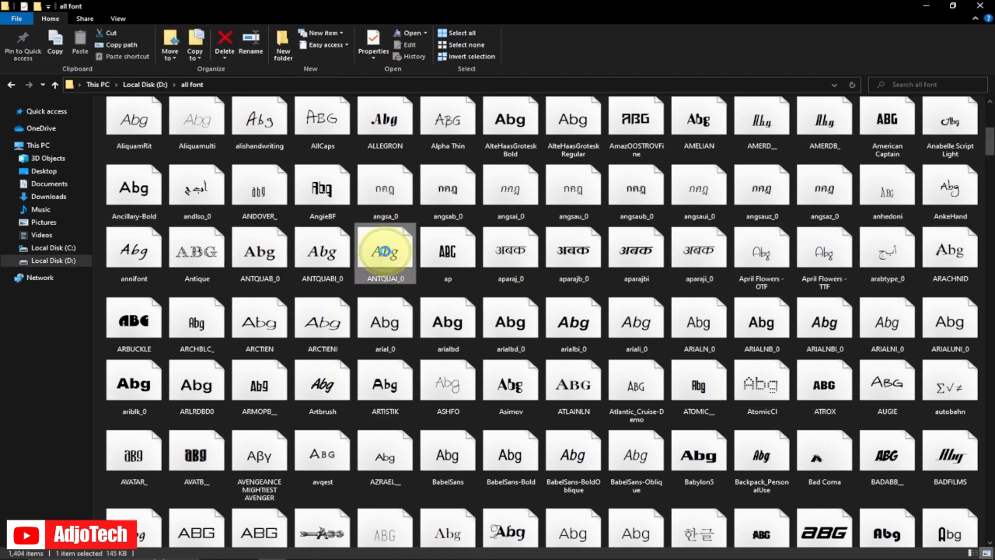
pyautogui.rightClick(385, 251)
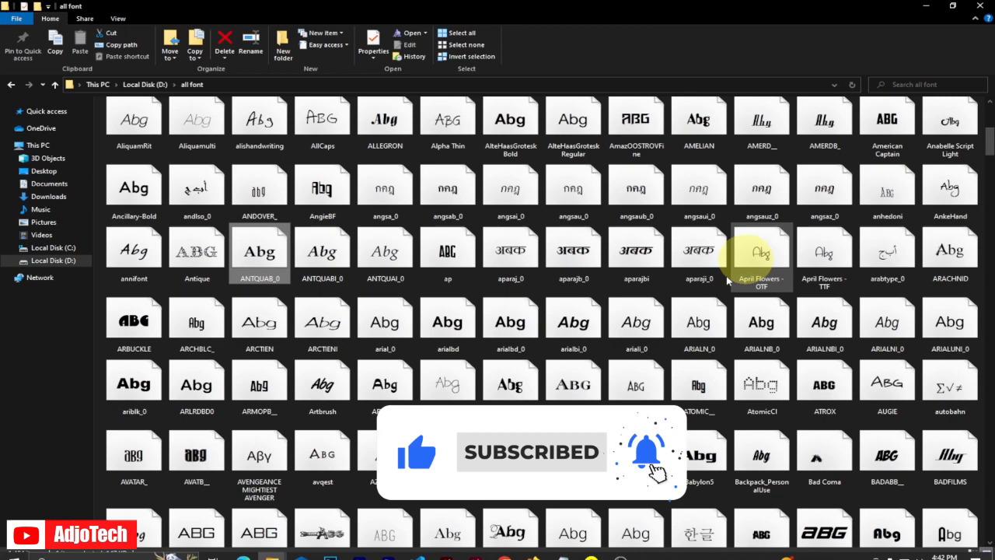
# Step: Scroll further through the fonts, then select all font.zip in Google Drive's My Drive
pyautogui.scroll(-3)
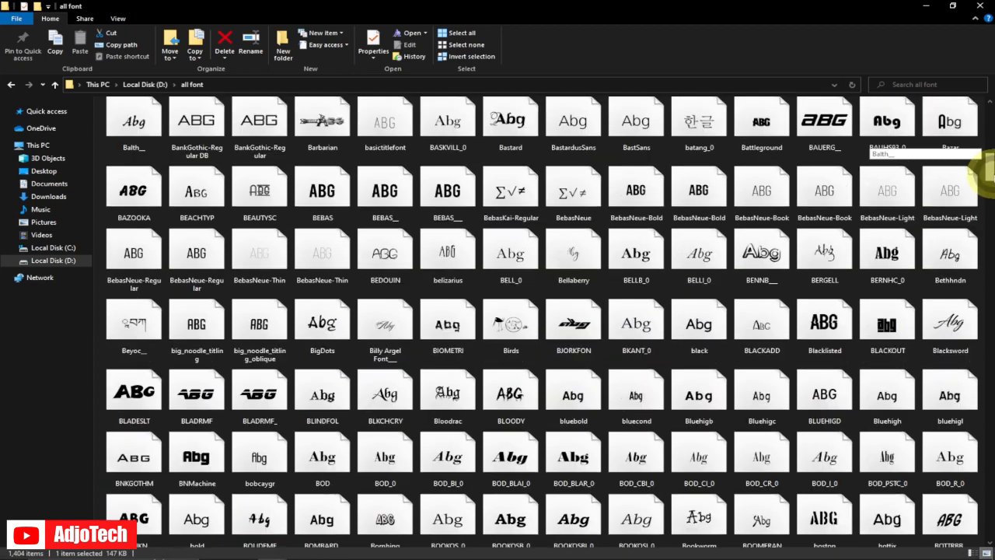
pyautogui.scroll(-3)
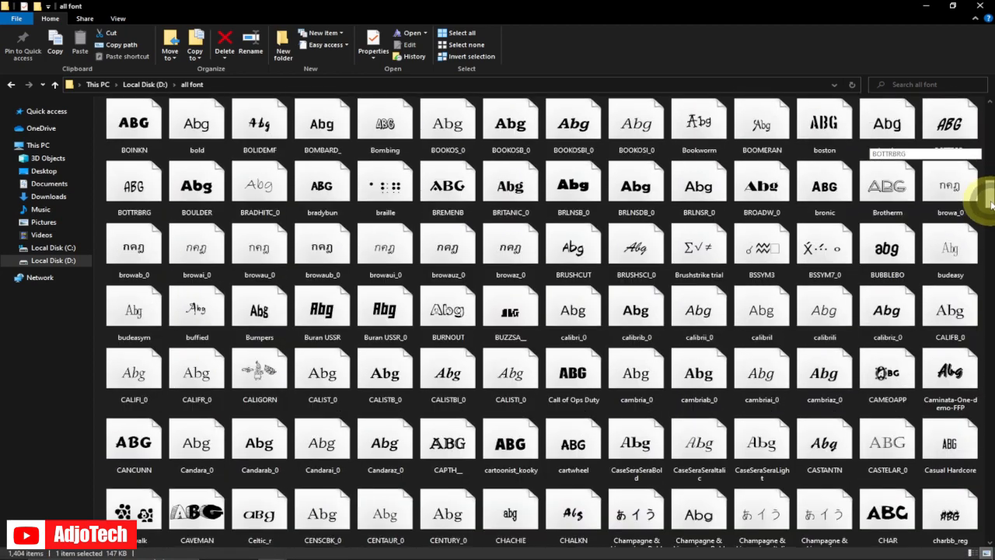
pyautogui.scroll(-3)
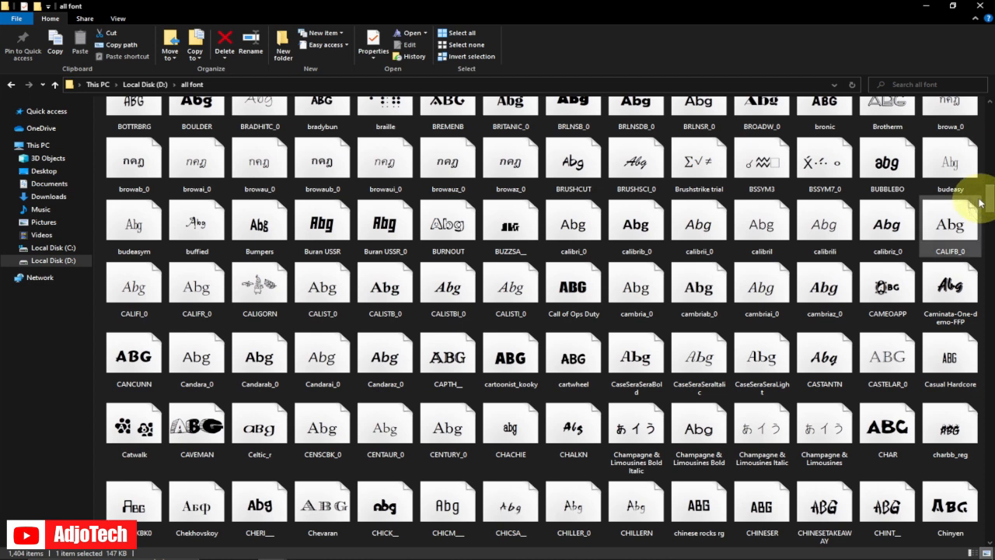
pyautogui.scroll(-3)
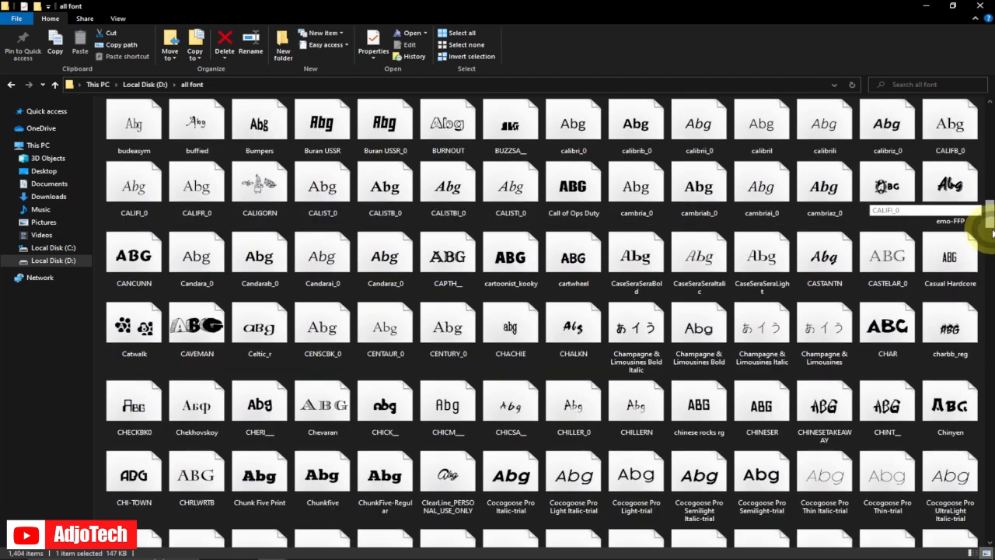
pyautogui.scroll(-3)
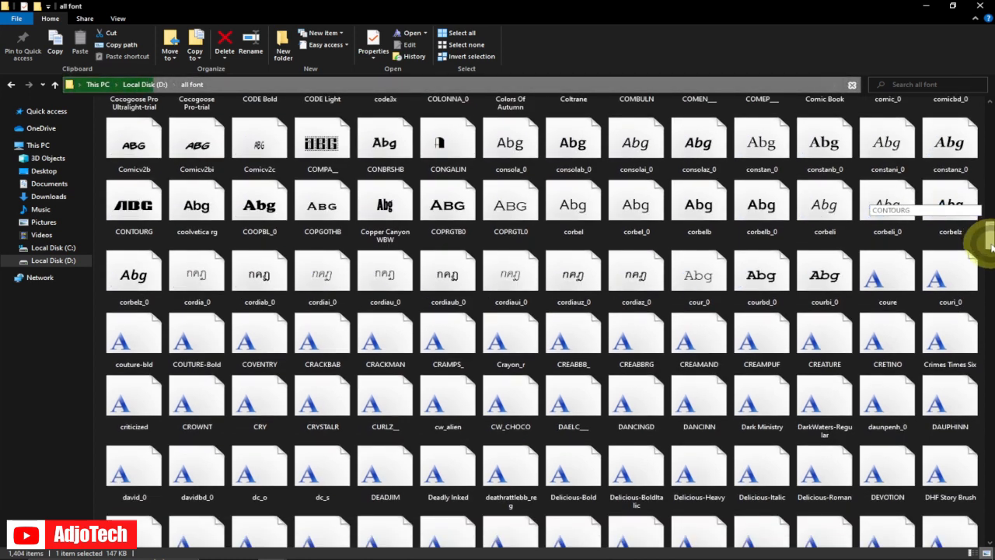
pyautogui.scroll(-3)
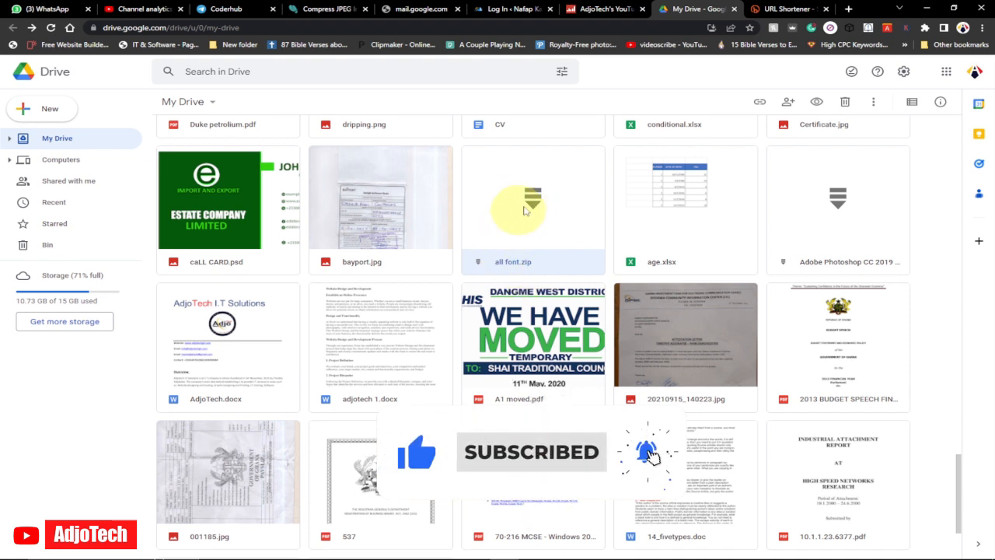
pyautogui.click(533, 198)
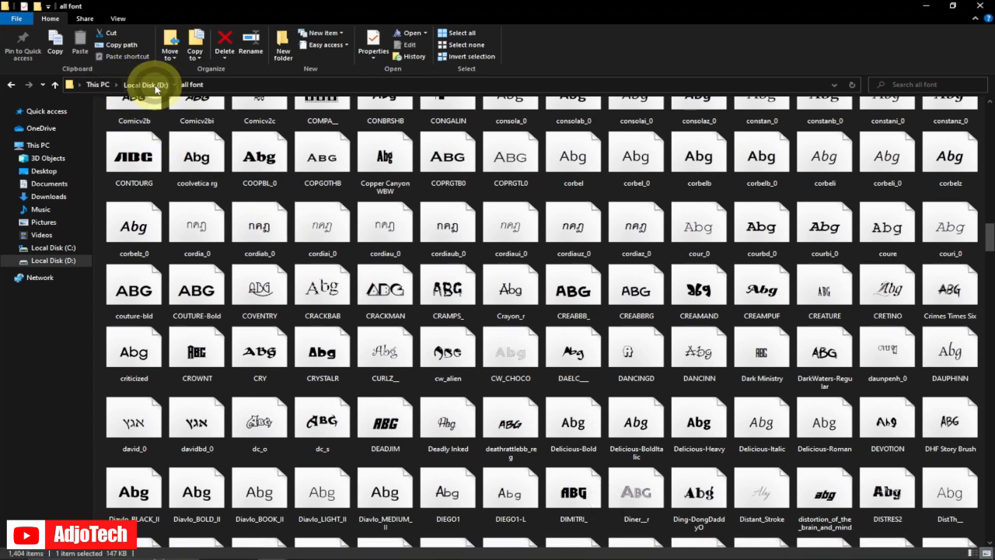
# Step: Go up to Local Disk (D:) showing the all font folder and its ZIP archive
pyautogui.click(144, 84)
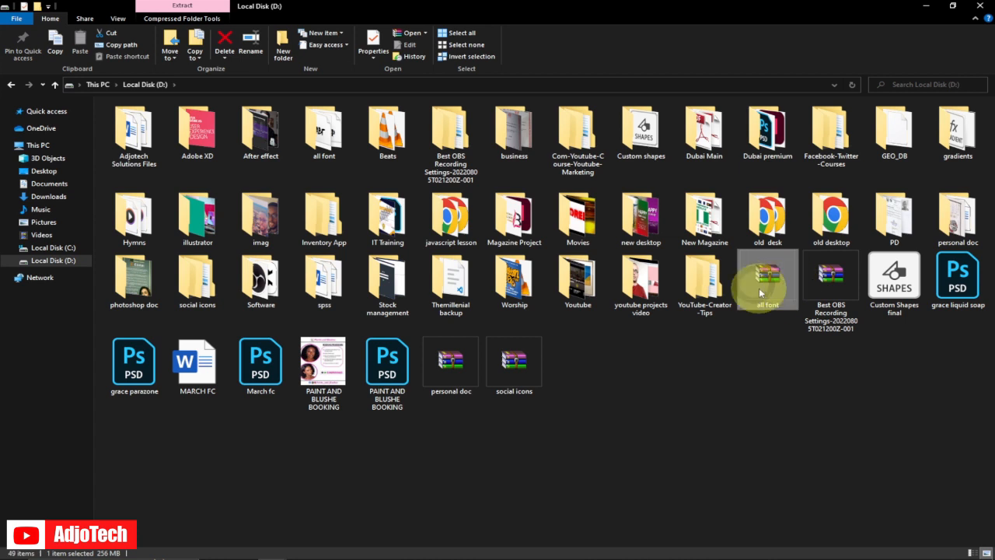
pyautogui.moveTo(766, 280)
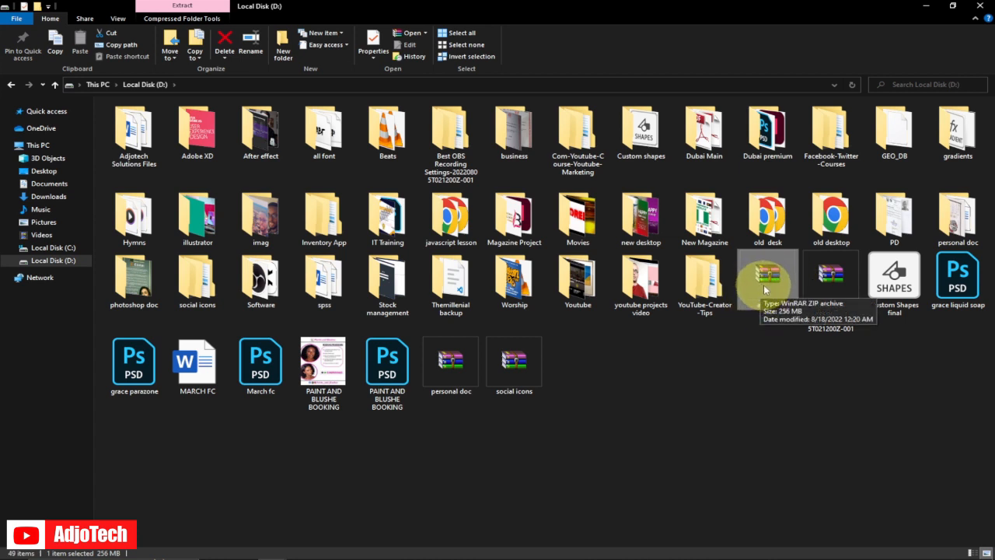